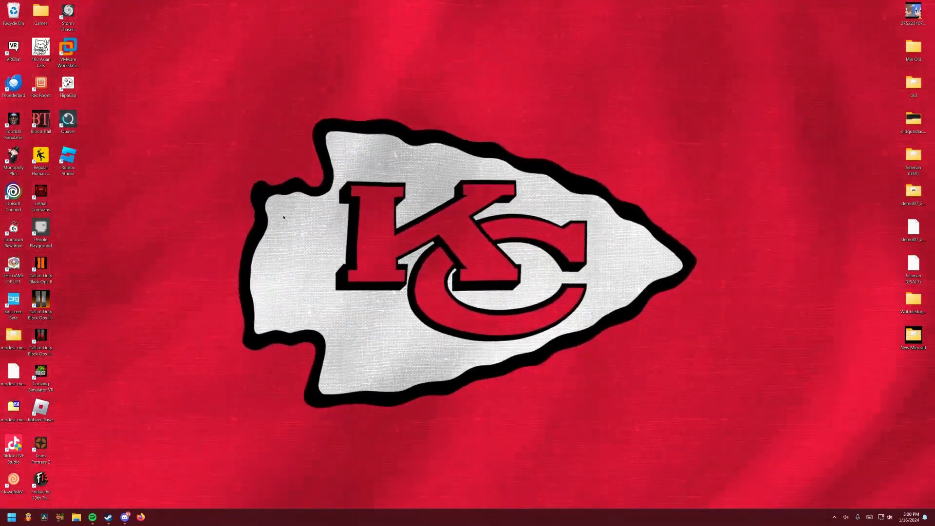
# - Bring up the Roblox Creator Hub home page in the browser from the desktop
pyautogui.write('paint.net')
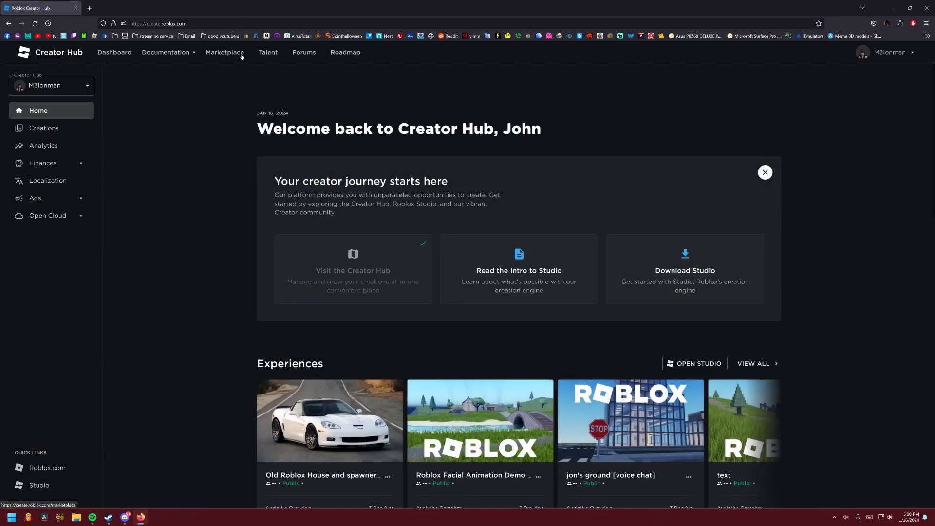
# - Show the account's Creations, listing its uploaded decals under Development Items
pyautogui.click(43, 127)
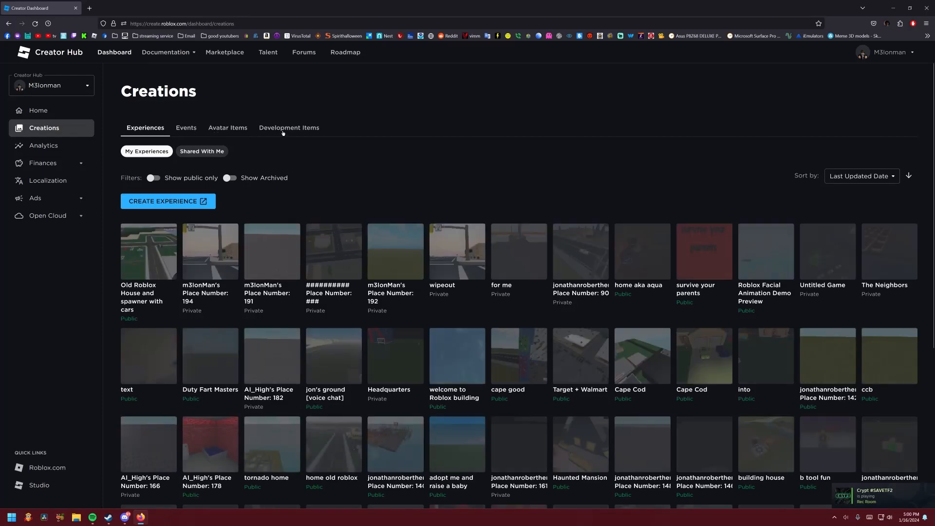
pyautogui.click(288, 128)
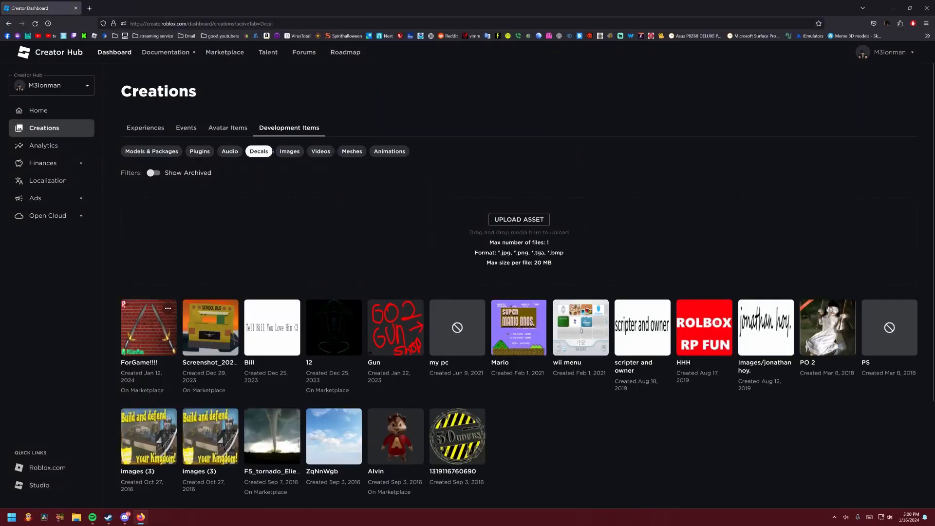
# - Show the uploaded images and open the ForGame!!! sword image page to note its asset ID
pyautogui.click(289, 151)
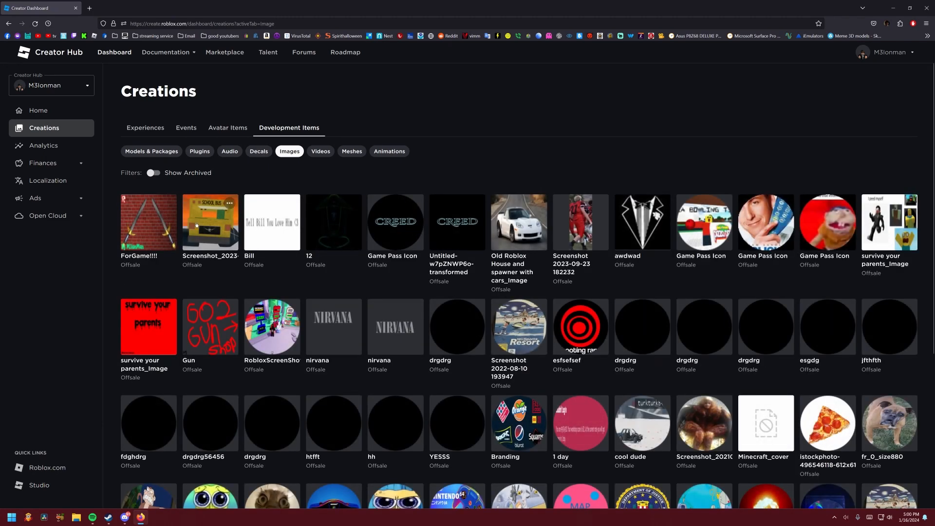
pyautogui.moveTo(144, 230)
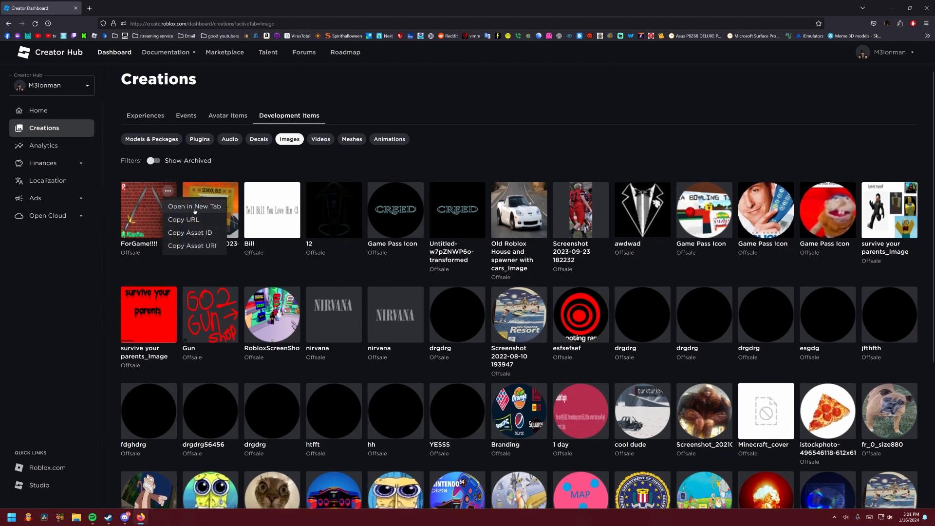
pyautogui.click(194, 206)
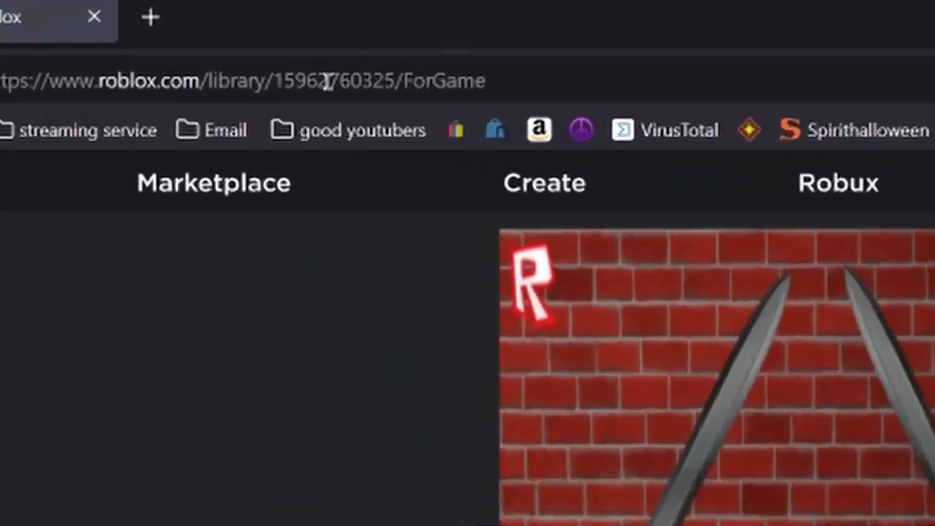
pyautogui.click(191, 23)
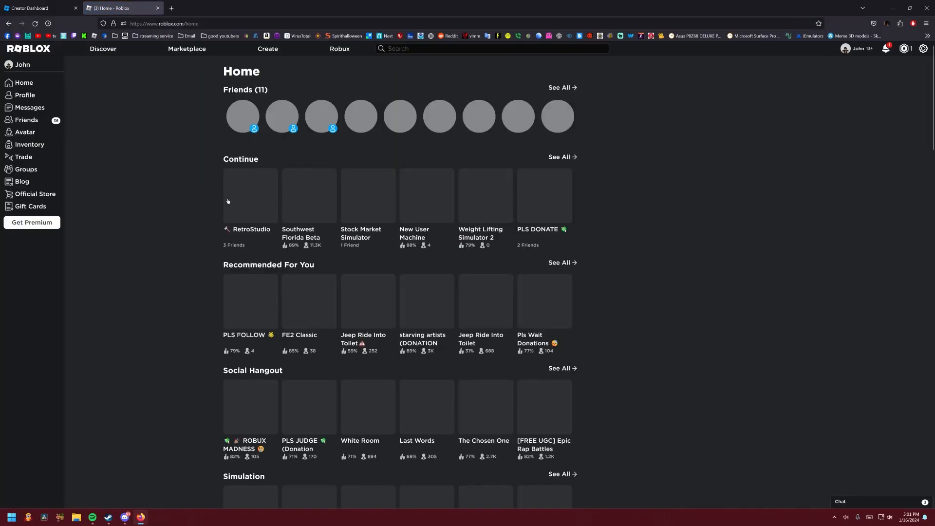
# - Bring up the RetroStudio experience page on roblox.com
pyautogui.click(249, 194)
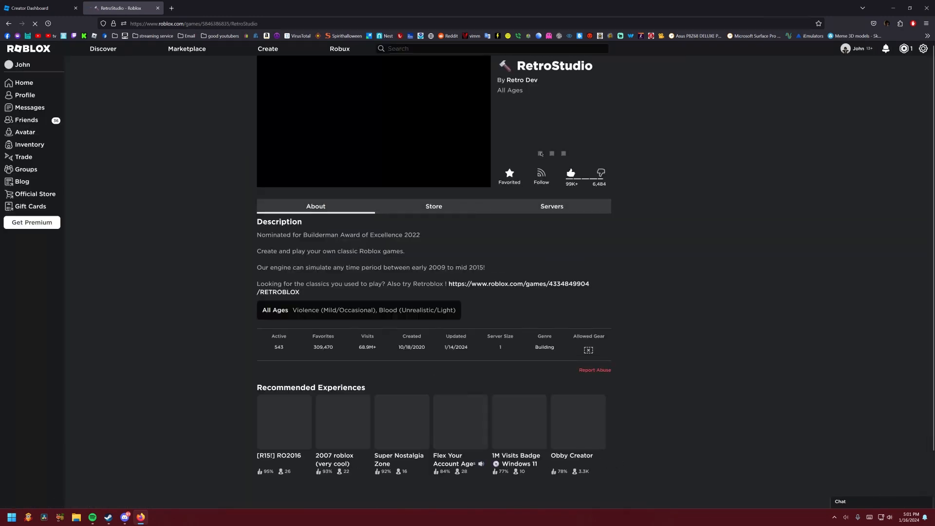
# - Launch RetroStudio and show the Build list of own places, including Sword Stadium
pyautogui.click(551, 153)
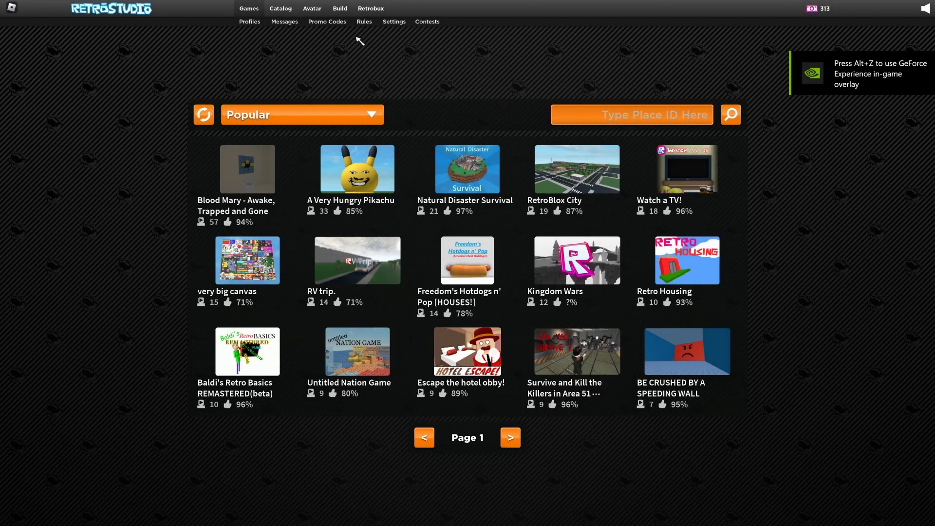
pyautogui.moveTo(340, 8)
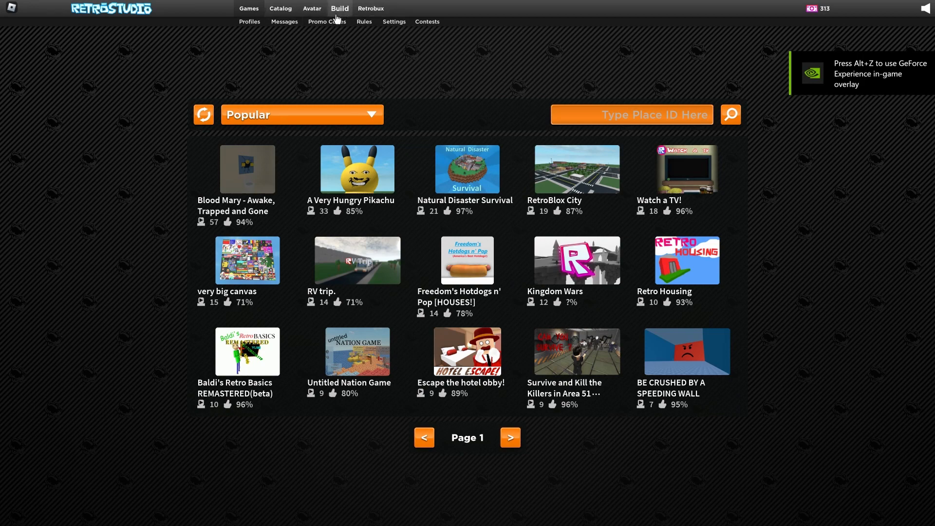
pyautogui.click(339, 9)
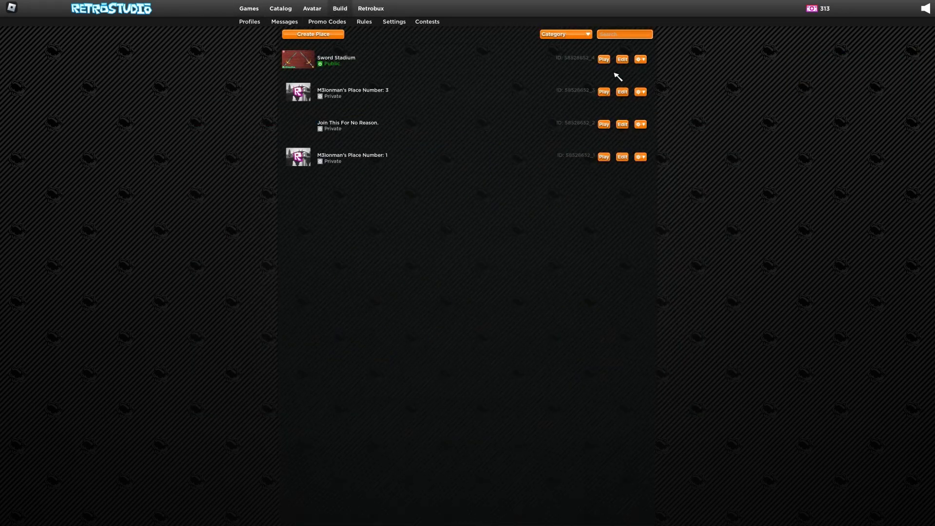
pyautogui.click(640, 58)
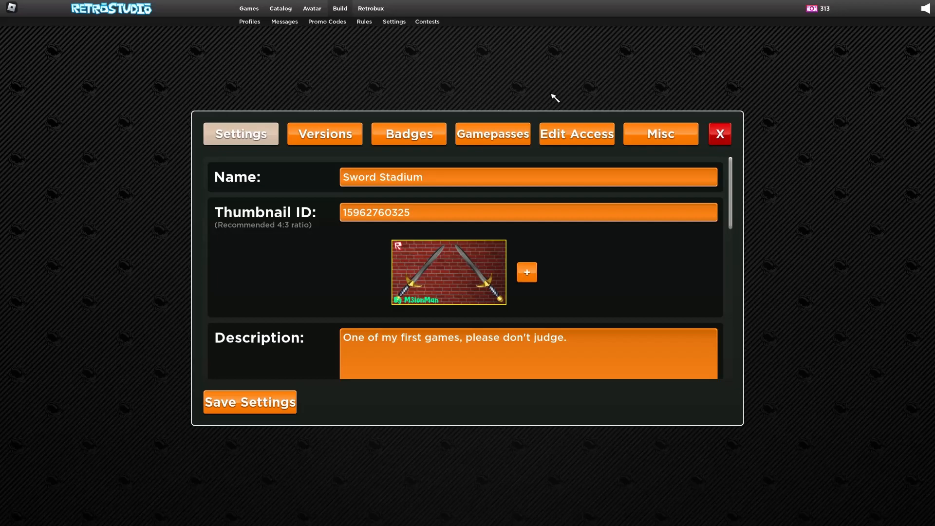
pyautogui.moveTo(453, 279)
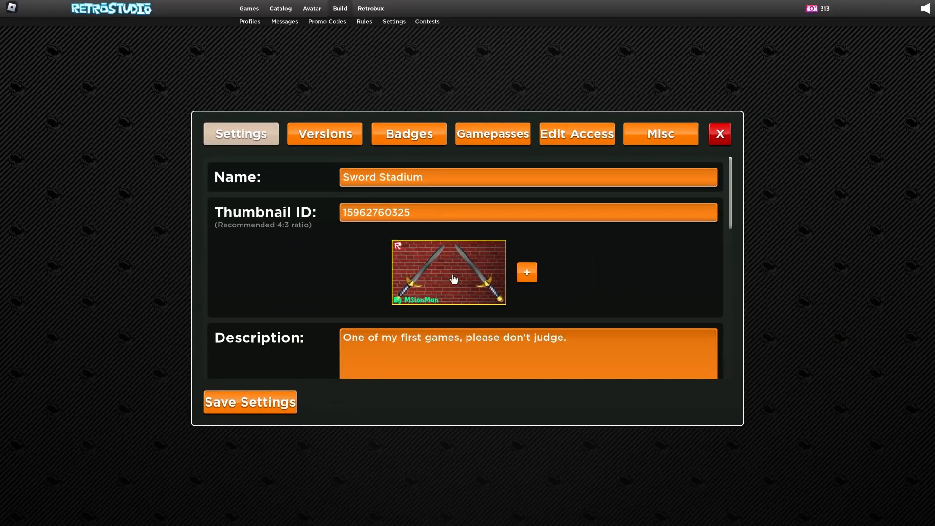
pyautogui.moveTo(486, 285)
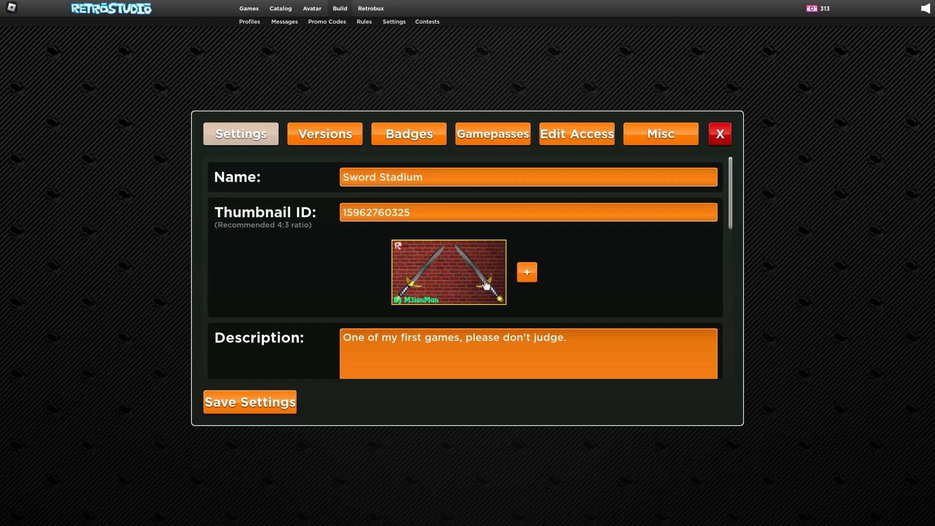
pyautogui.moveTo(719, 133)
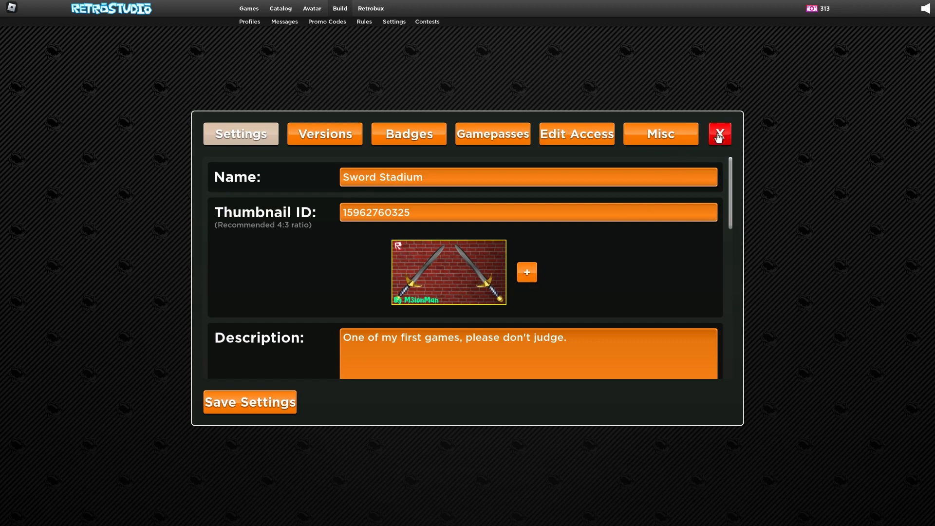